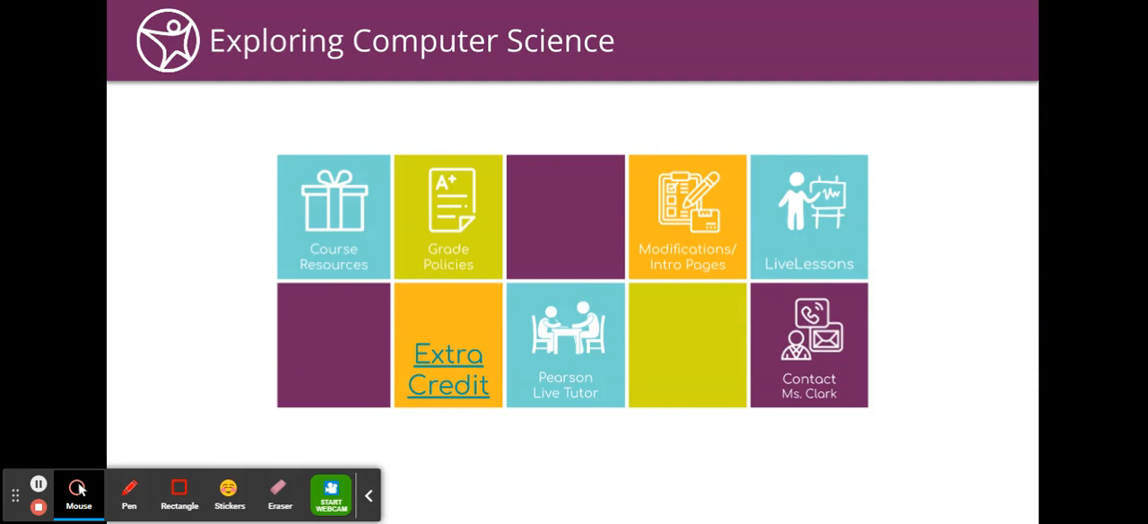
mouse_move(352, 177)
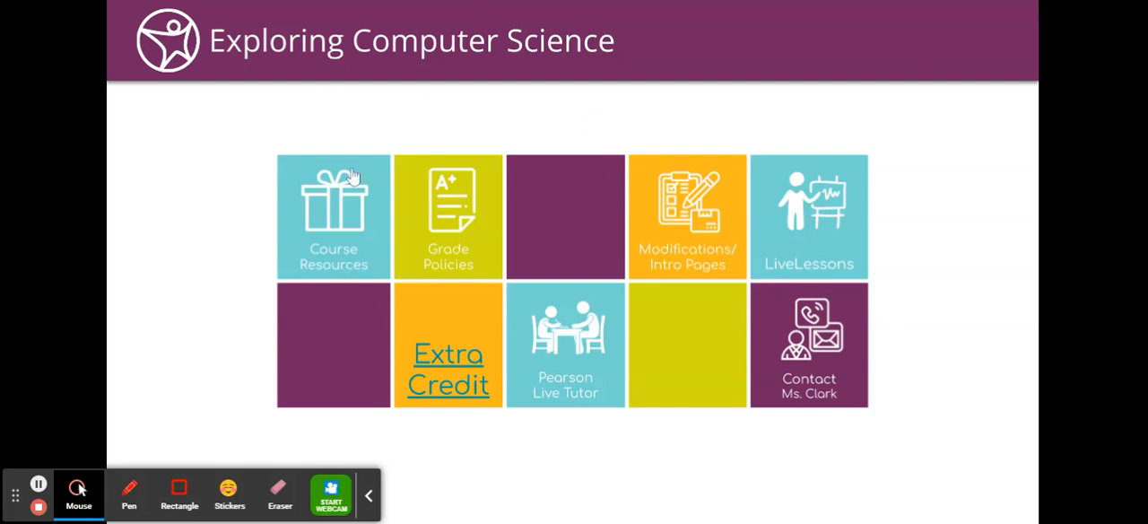
Open the Course Resources tile from the course home menu
left_click(332, 215)
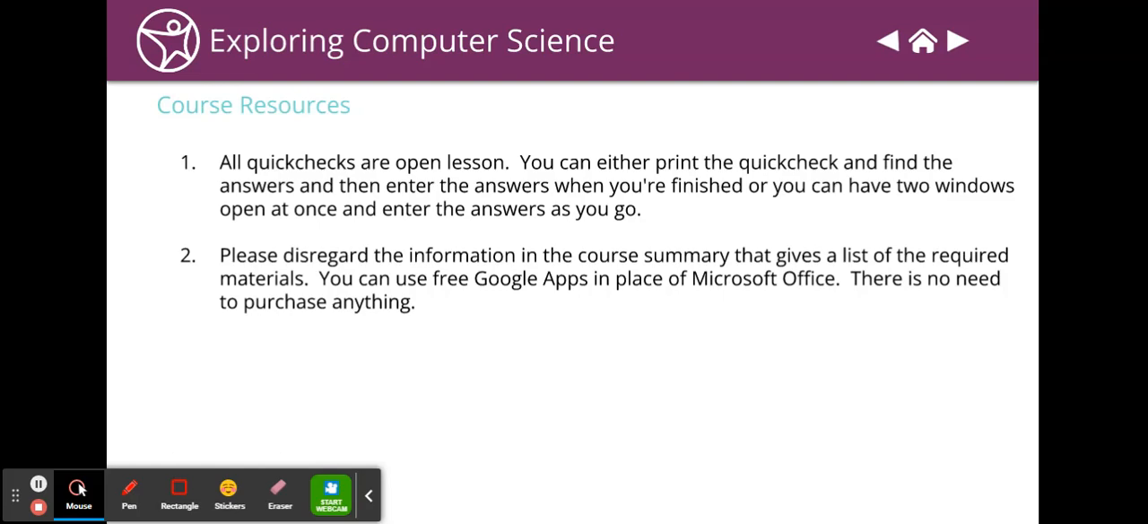
mouse_move(605, 249)
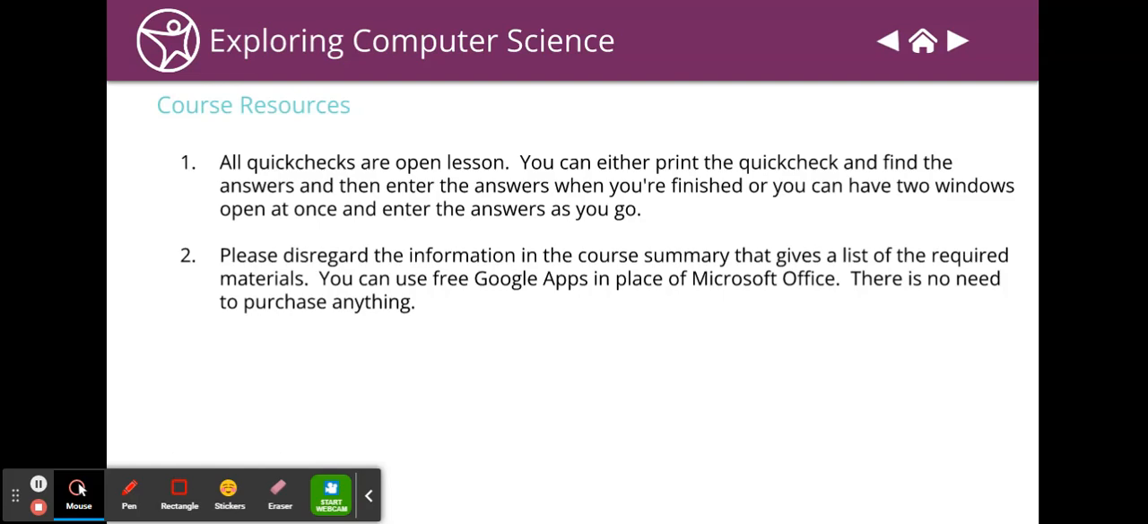
mouse_move(975, 62)
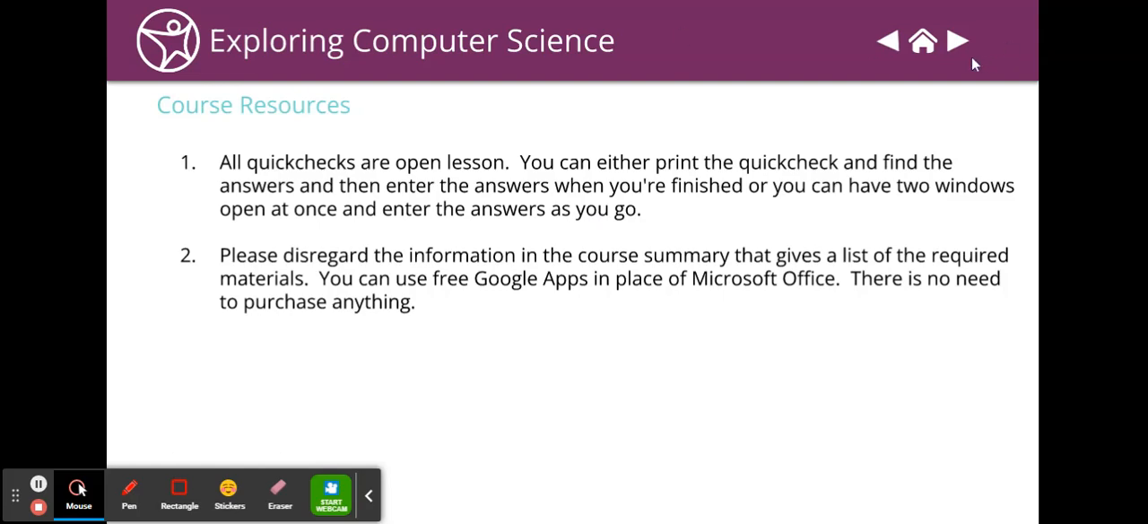
Advance to the Grading Policies slide on resubmission, extra credit and participation
left_click(957, 40)
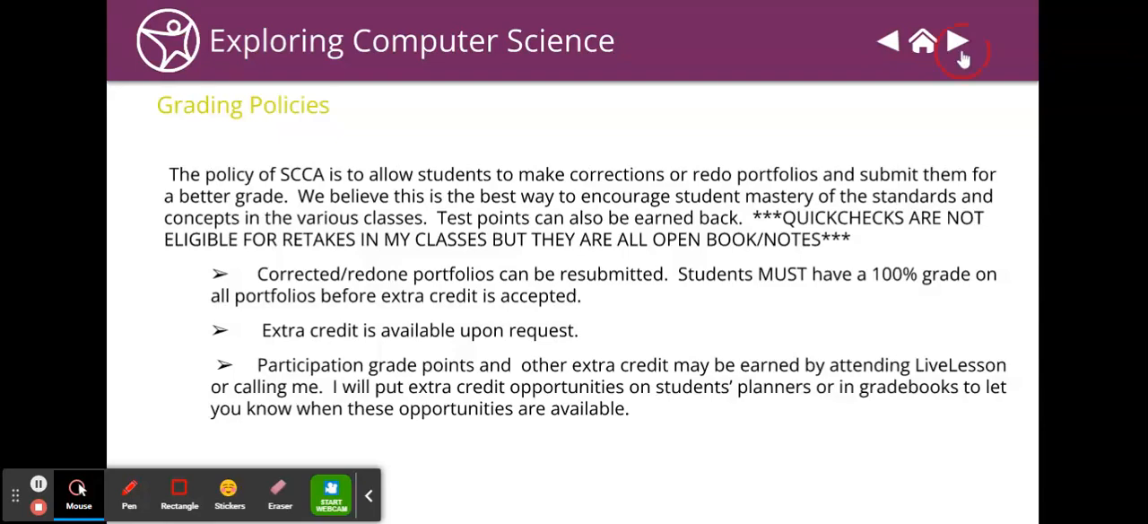
Advance to the Modifications/Intro Pages slide listing dropped assignments
left_click(957, 41)
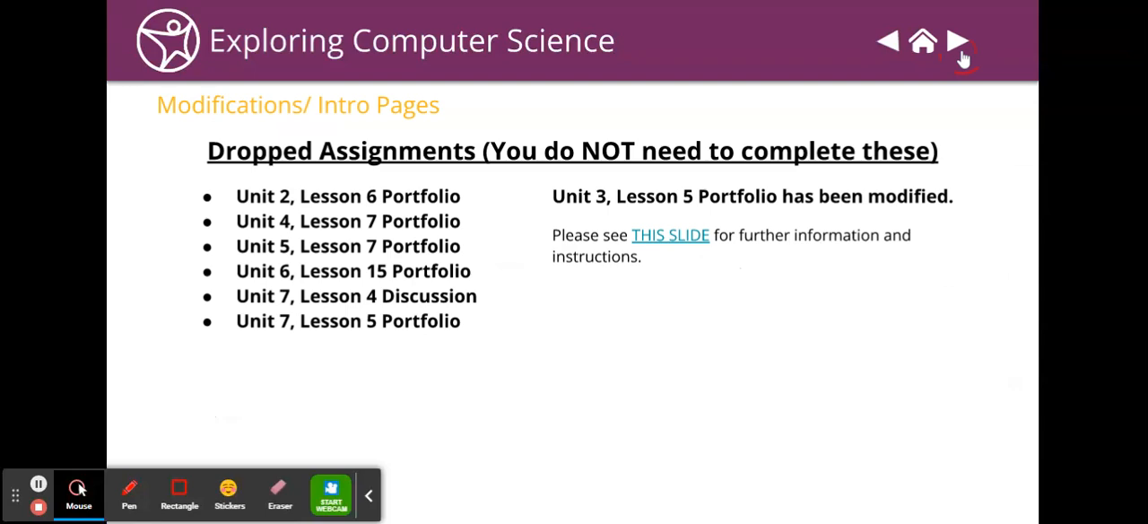
mouse_move(385, 175)
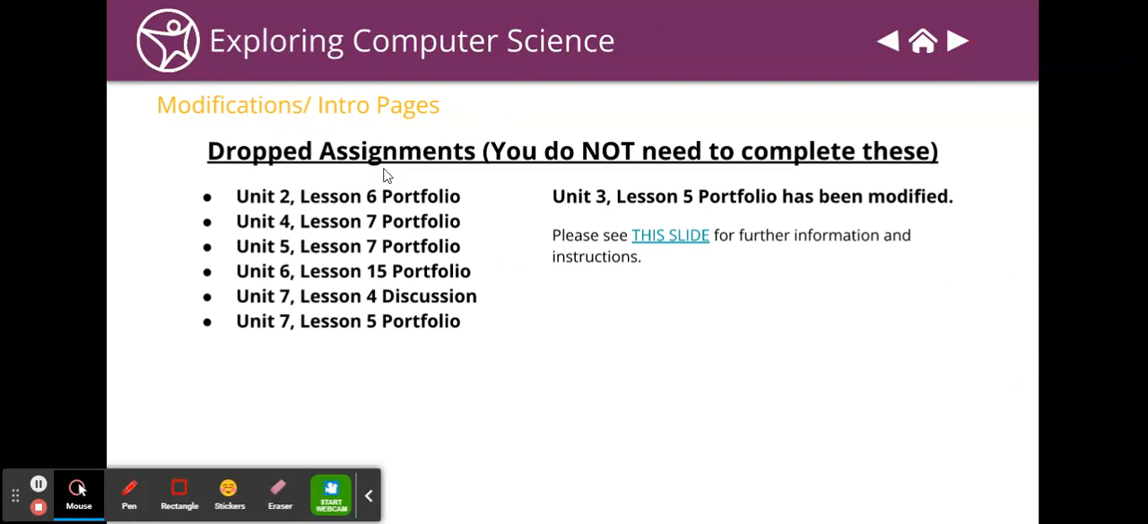
mouse_move(500, 110)
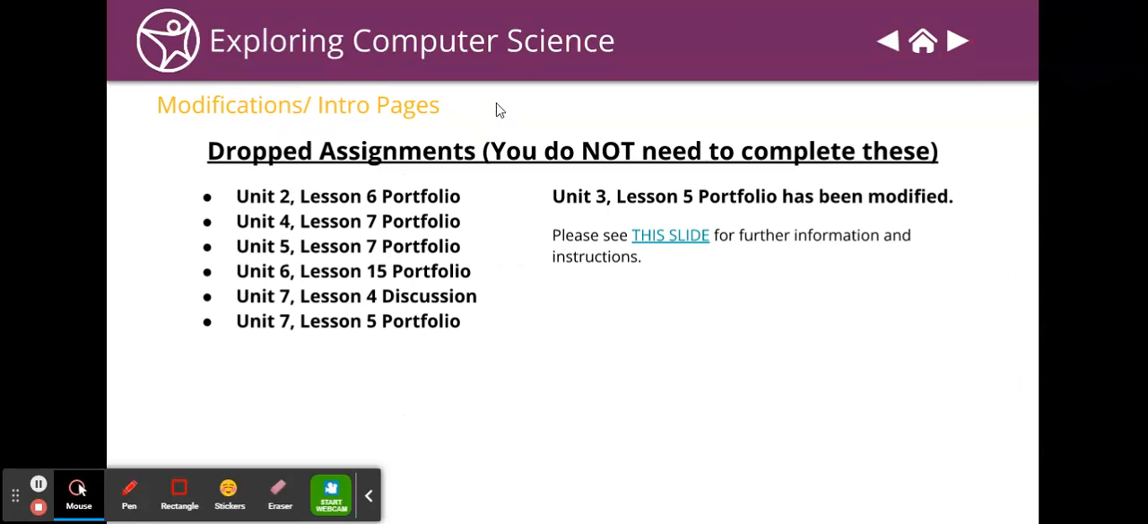
mouse_move(712, 224)
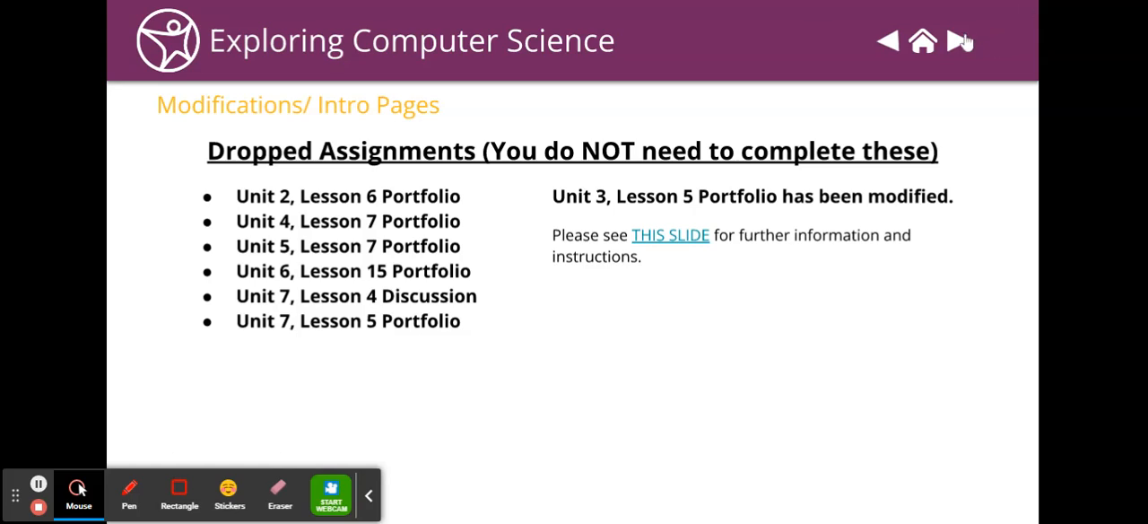
Open the Unit 3, Lesson 5 details, then advance to the LiveLessons slide
left_click(670, 235)
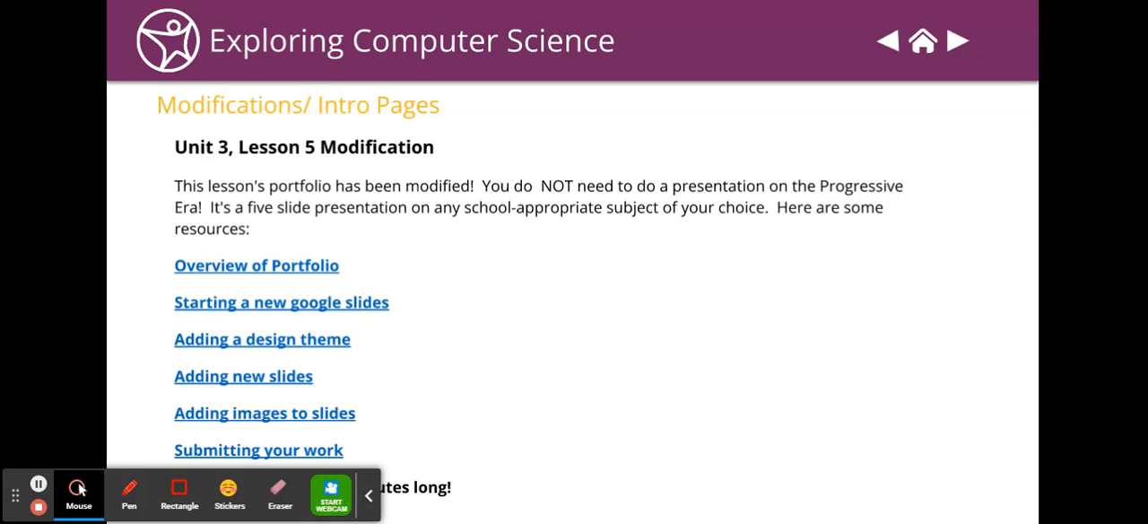
mouse_move(950, 271)
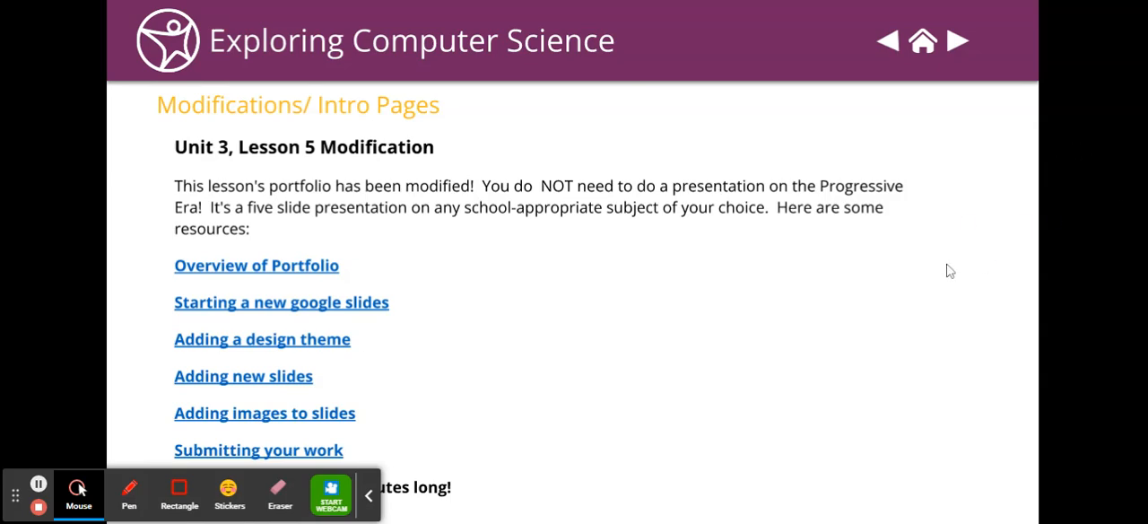
mouse_move(370, 352)
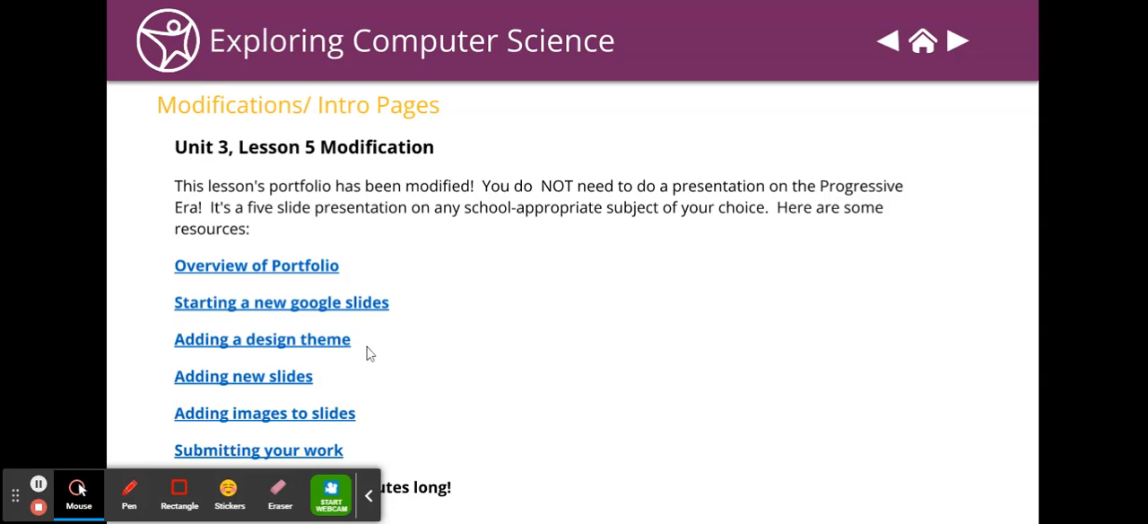
mouse_move(327, 413)
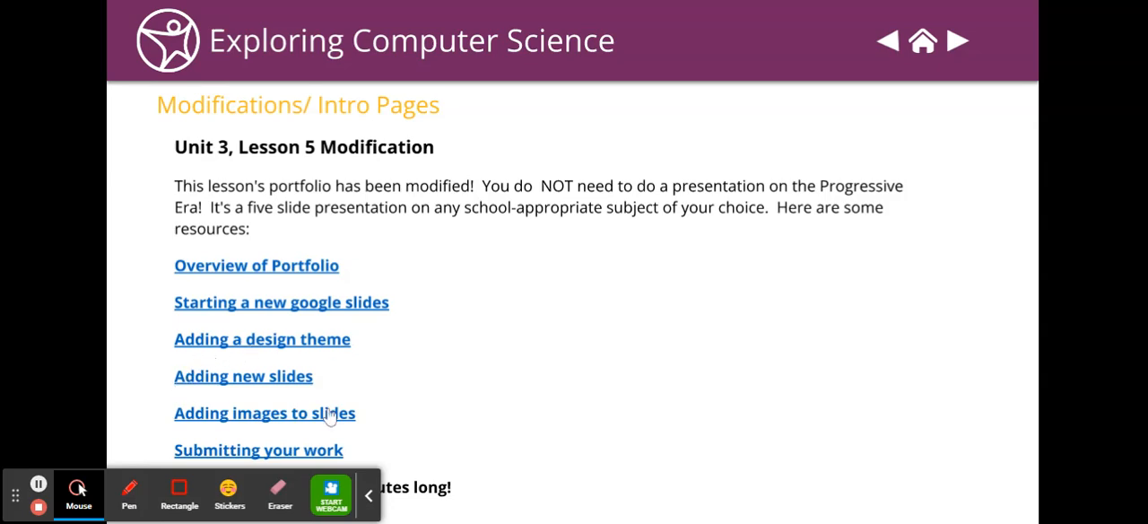
mouse_move(268, 330)
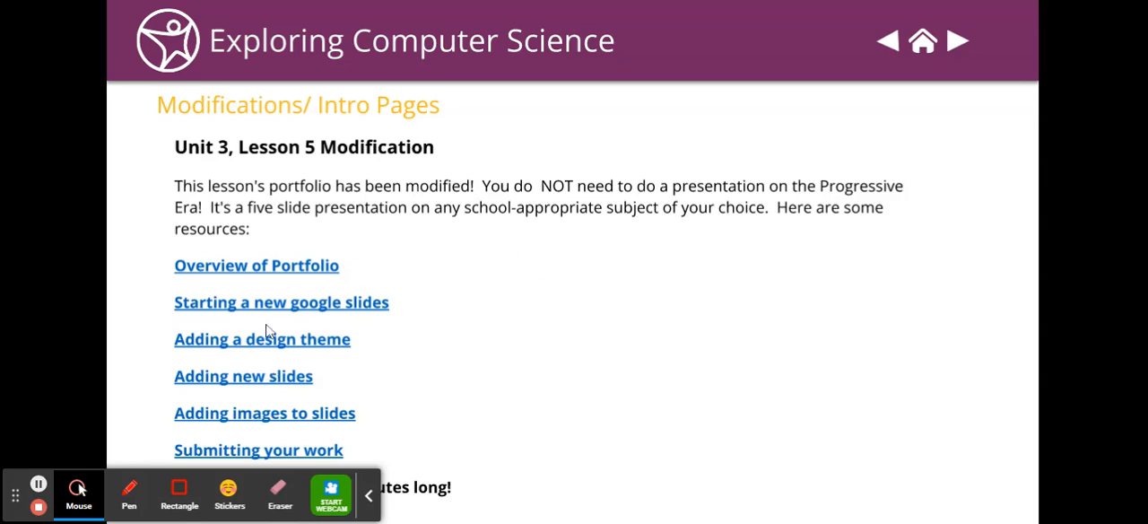
mouse_move(505, 470)
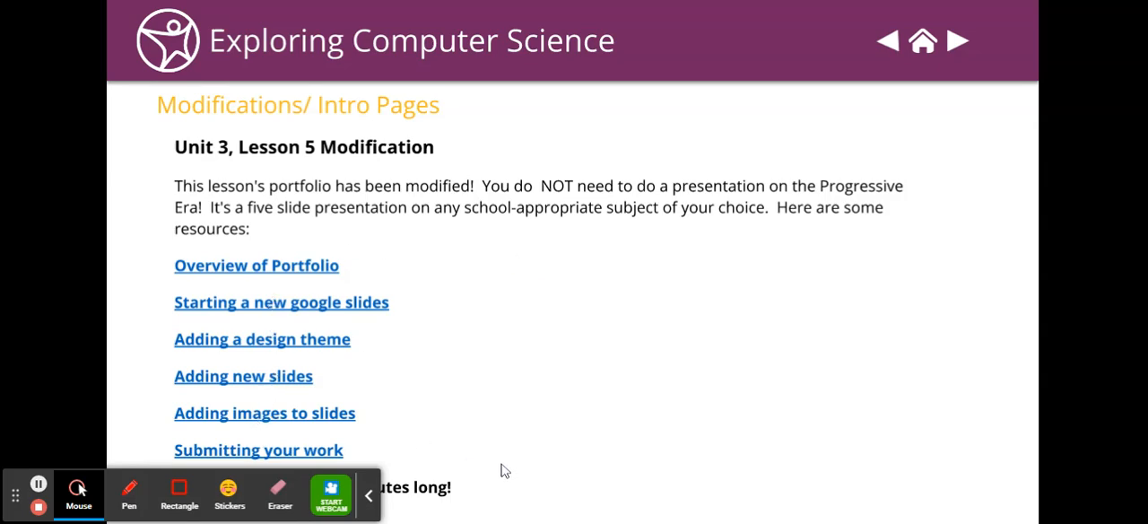
mouse_move(387, 287)
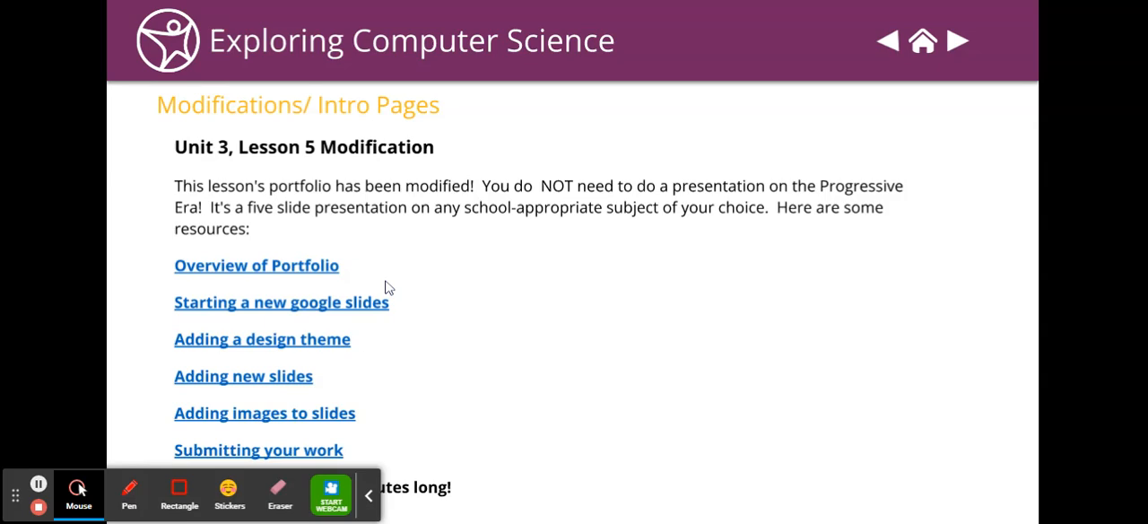
mouse_move(488, 473)
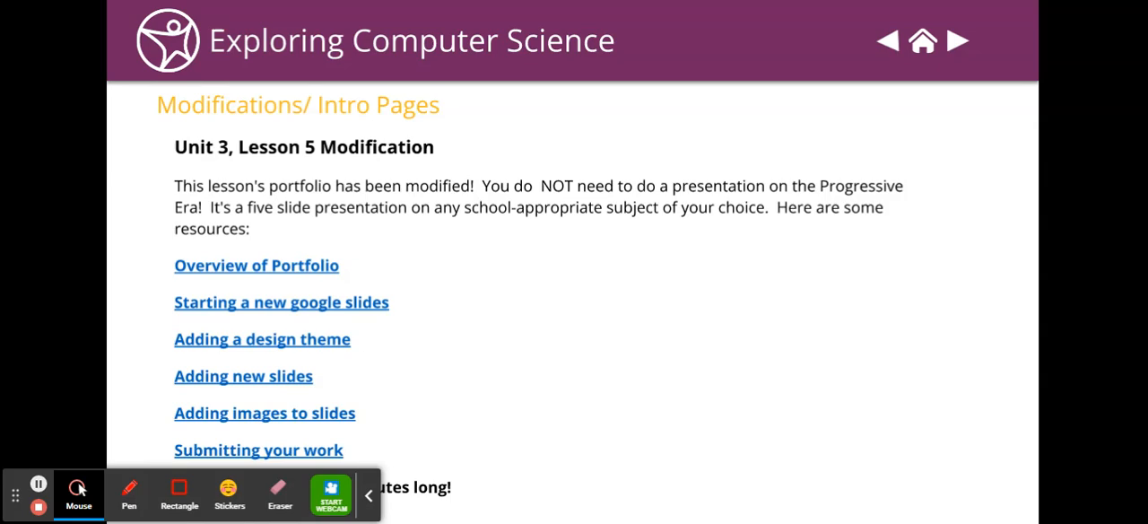
mouse_move(554, 238)
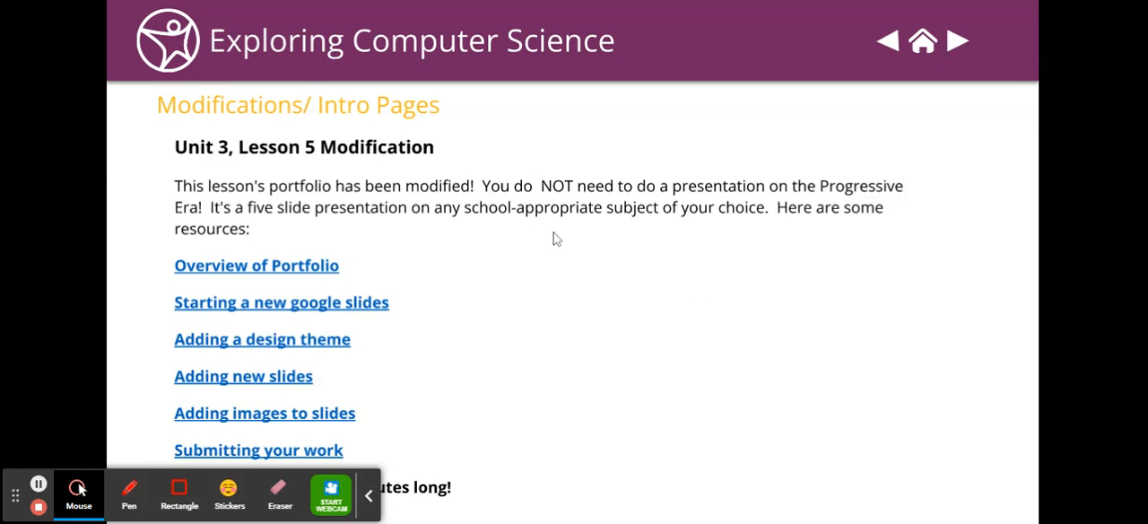
mouse_move(590, 213)
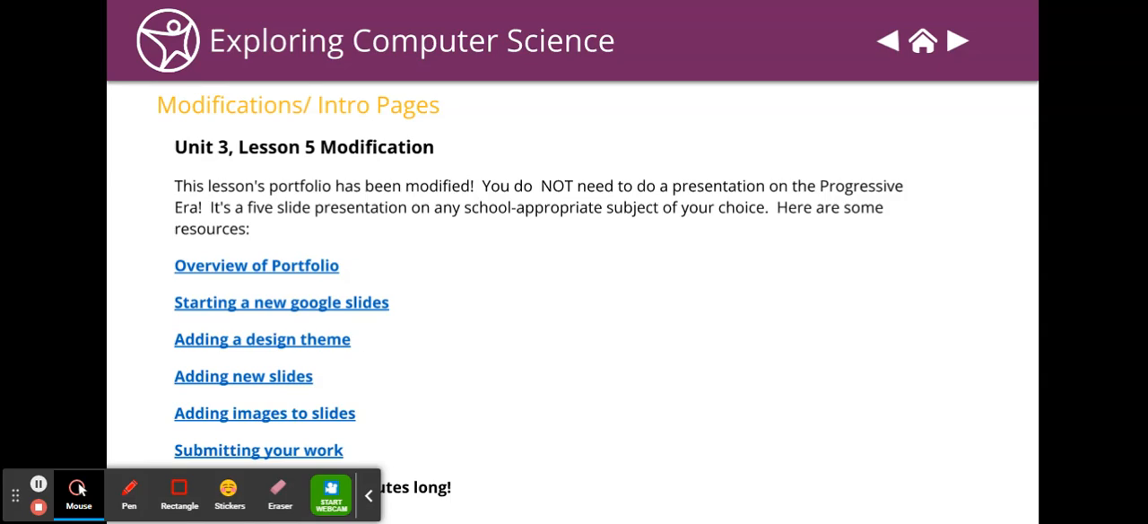
mouse_move(957, 41)
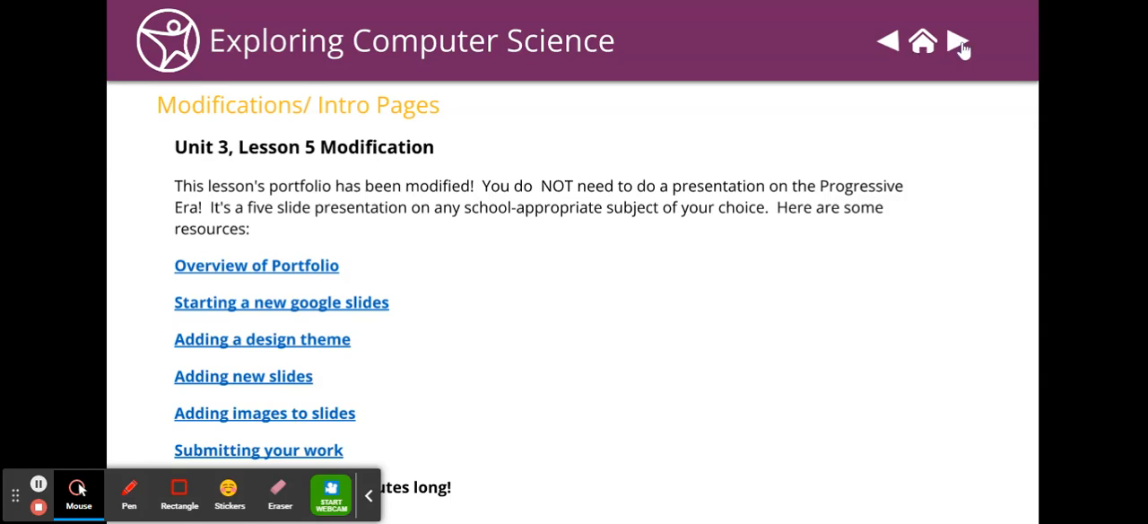
left_click(957, 41)
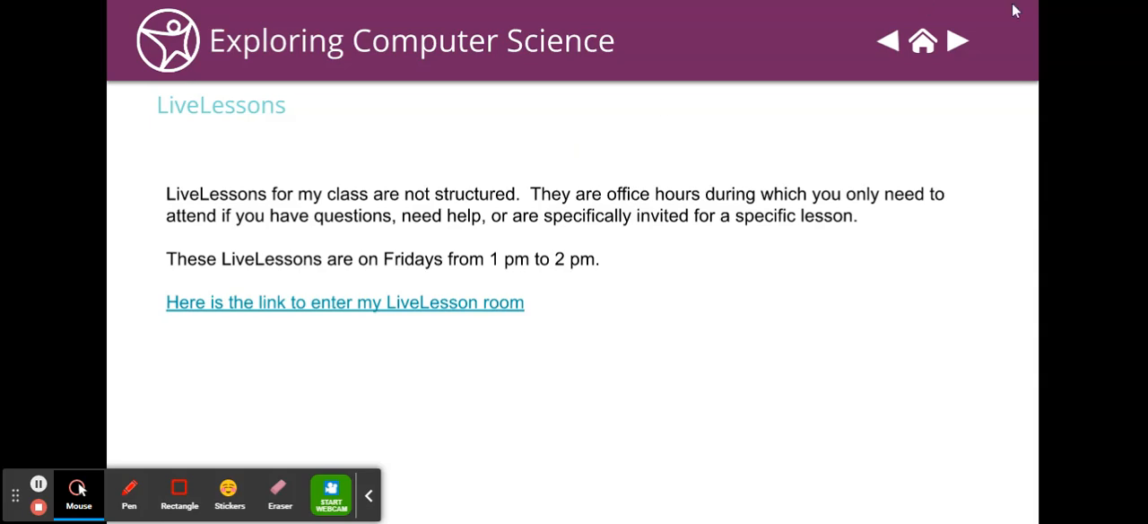
Advance to the Extra Credit slide about earning credit via webmail
left_click(957, 40)
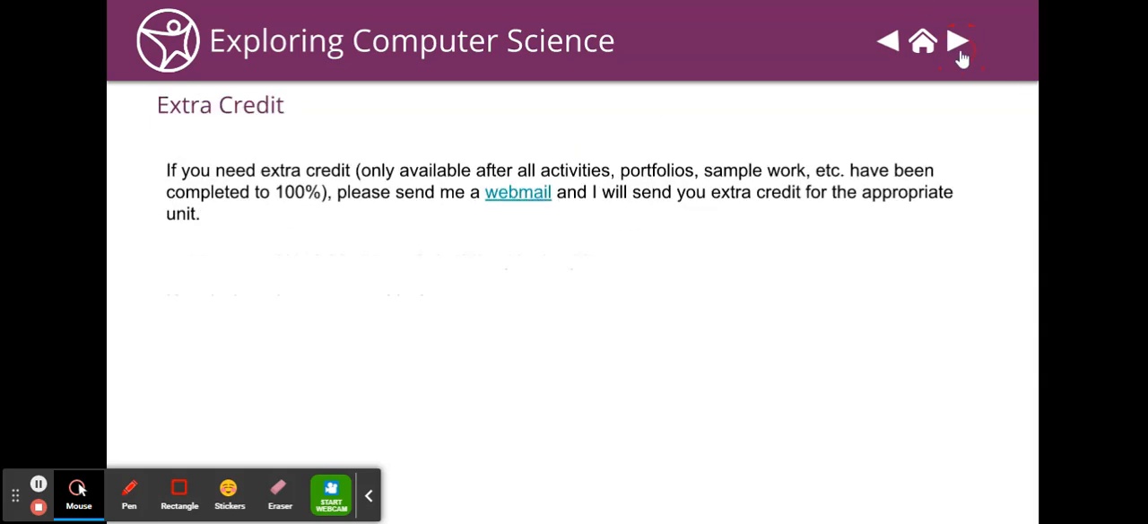
mouse_move(756, 285)
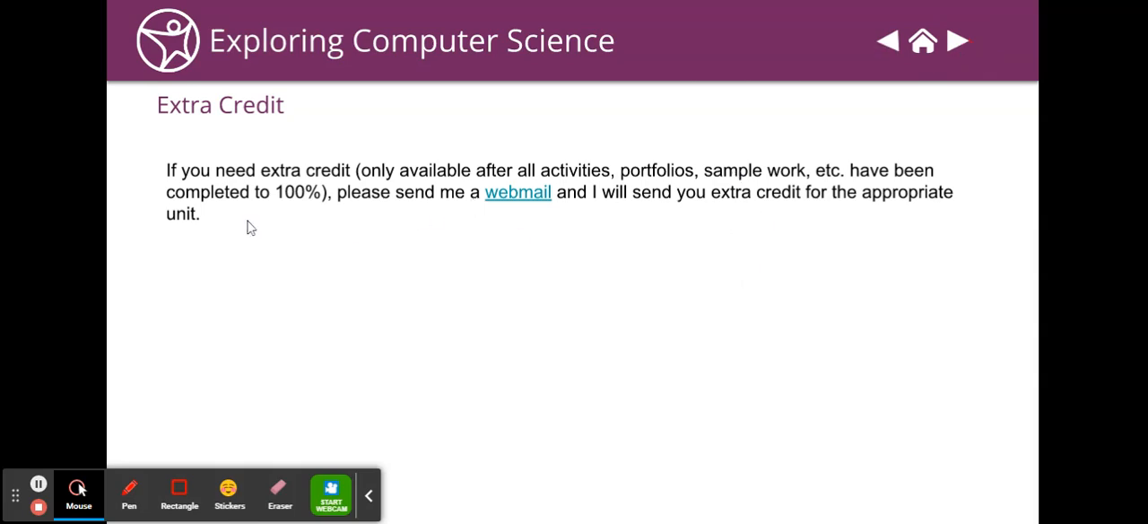
mouse_move(568, 222)
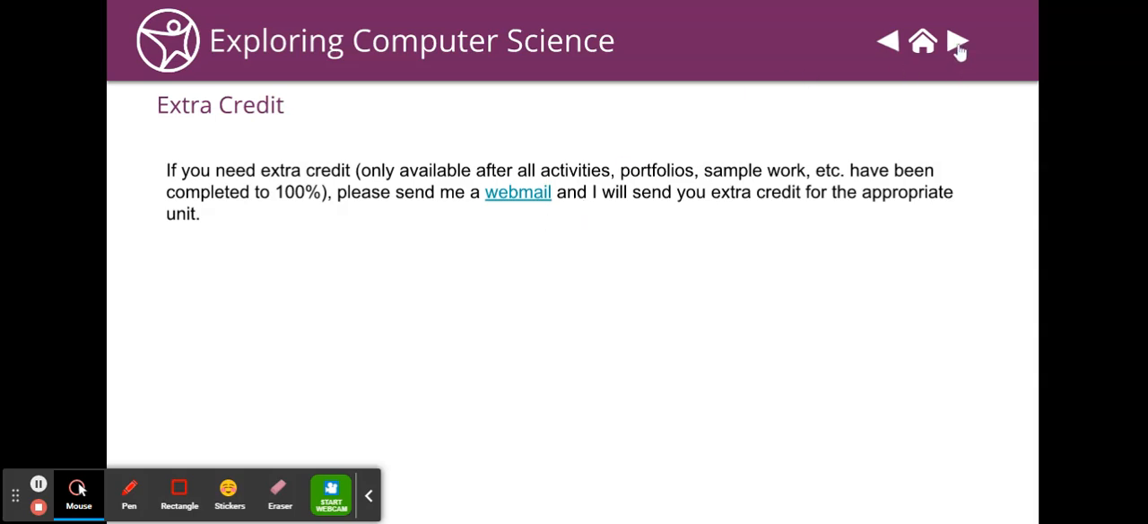
Advance to the Contact Information slide with webmail, phone number and office hours
left_click(955, 41)
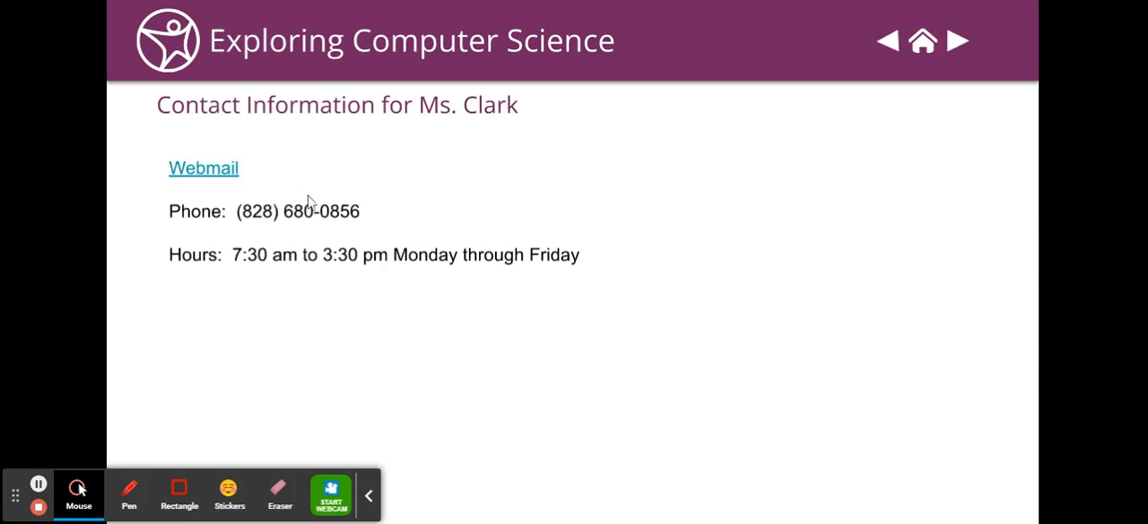
mouse_move(391, 242)
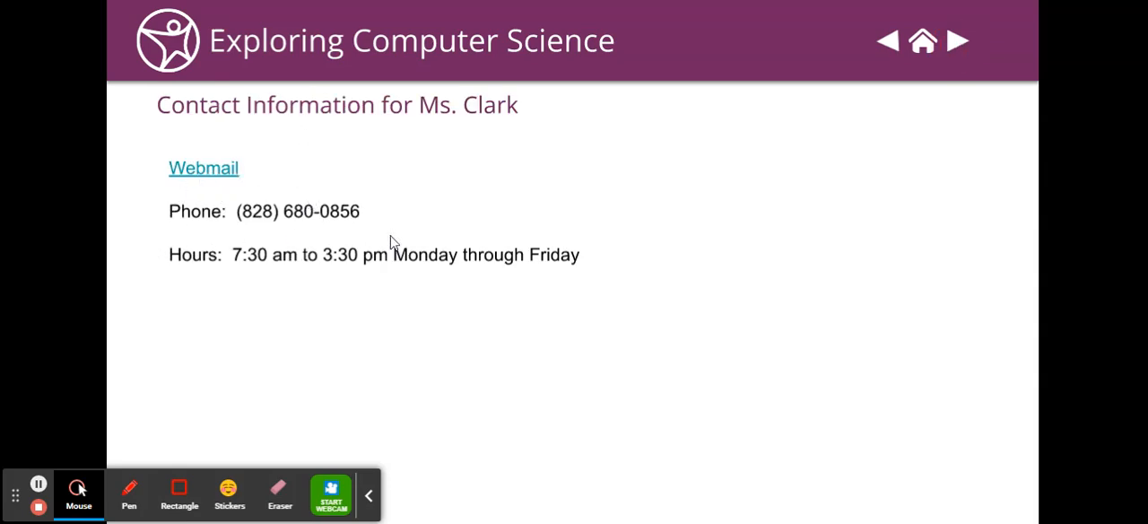
mouse_move(396, 245)
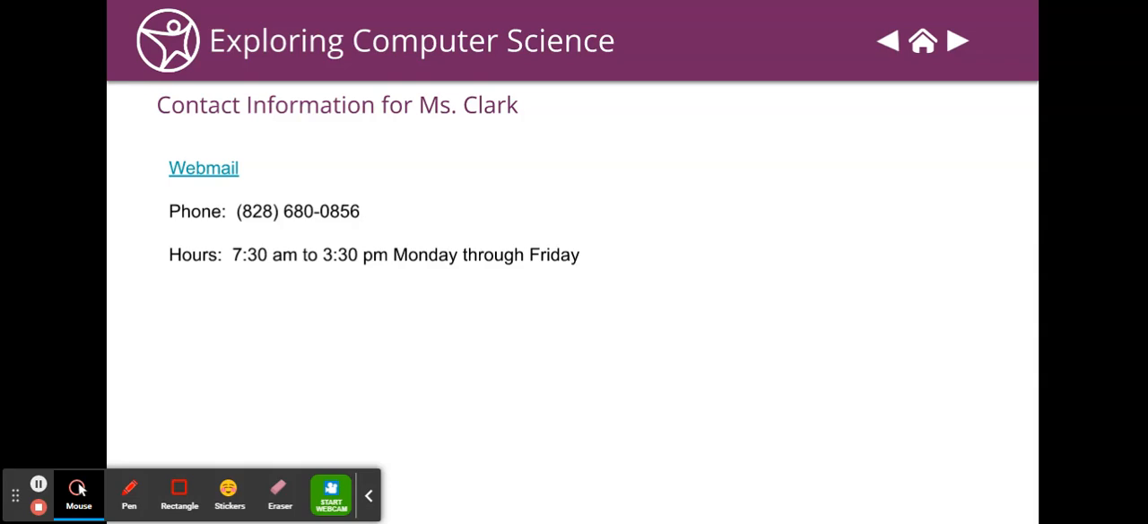
mouse_move(980, 36)
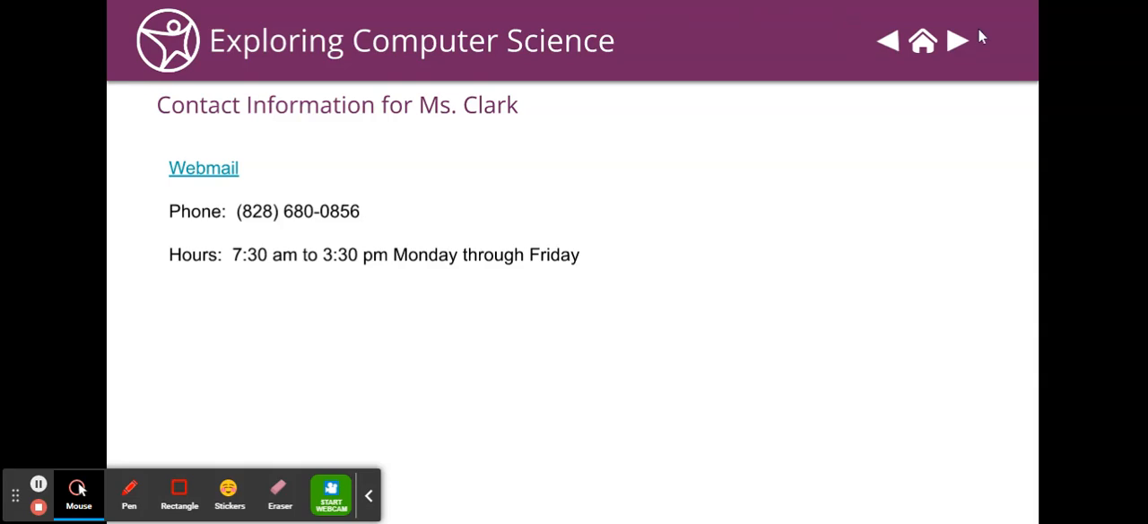
Advance to the Pearson Live Tutor slide covering tutor help and hours
left_click(956, 41)
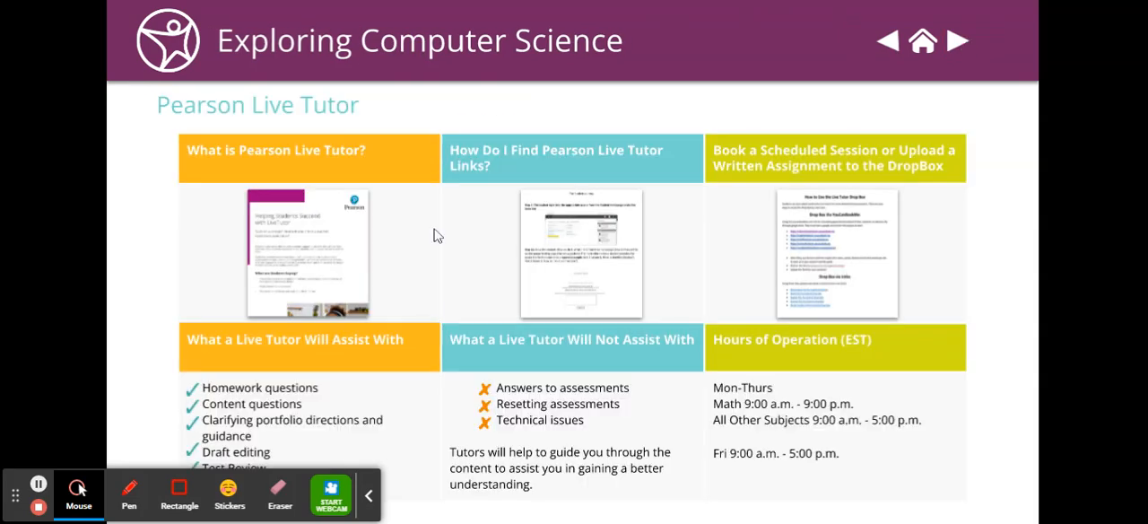
mouse_move(610, 404)
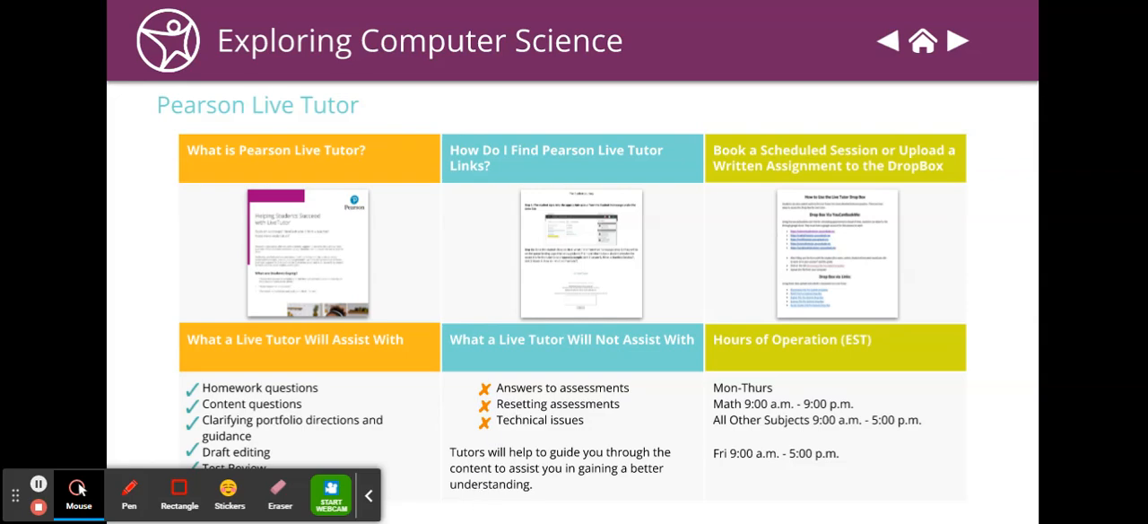
mouse_move(644, 331)
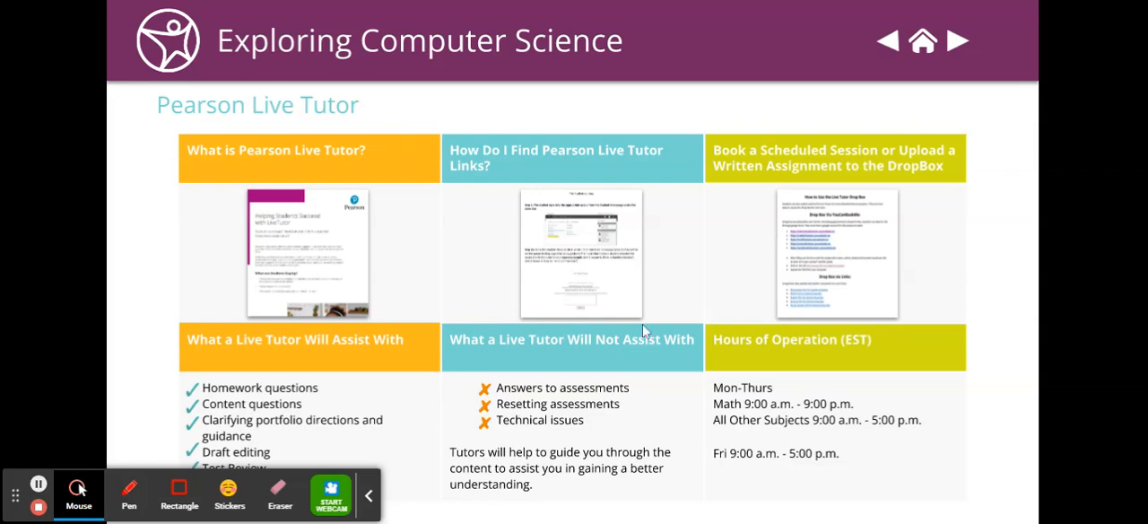